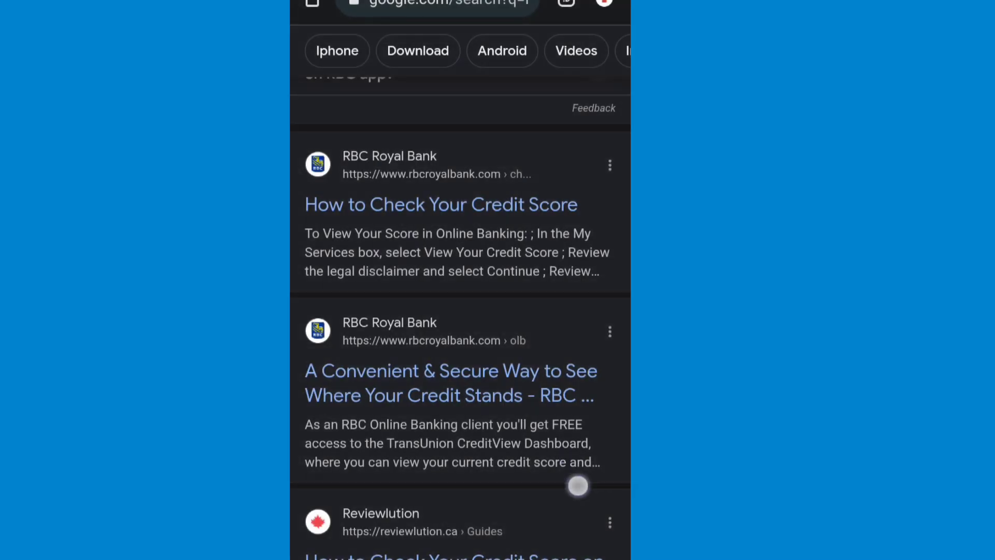
# From the search results, go to RBC Royal Bank's 'How to Check Your Credit Score' page
pyautogui.scroll(3)
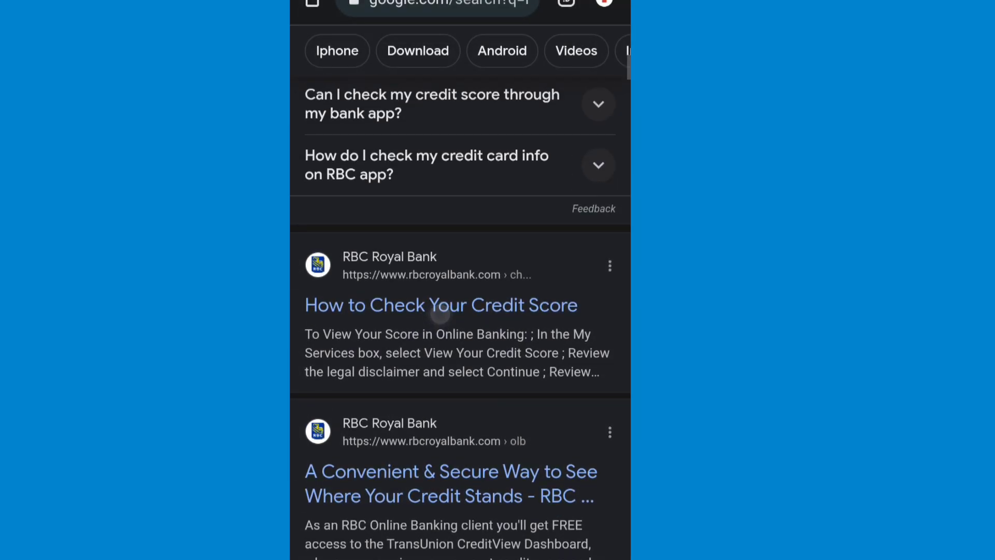
pyautogui.click(441, 304)
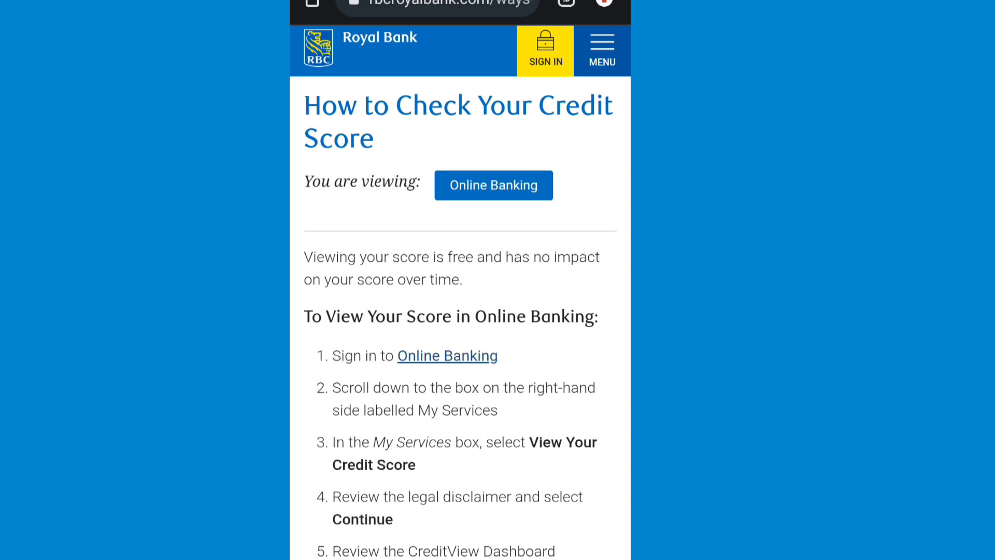
pyautogui.scroll(-3)
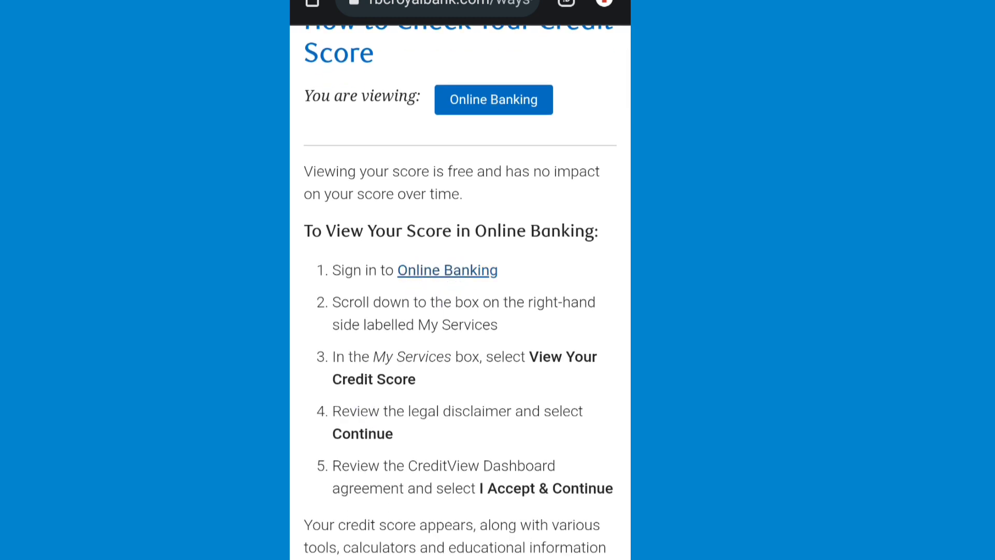
pyautogui.click(371, 356)
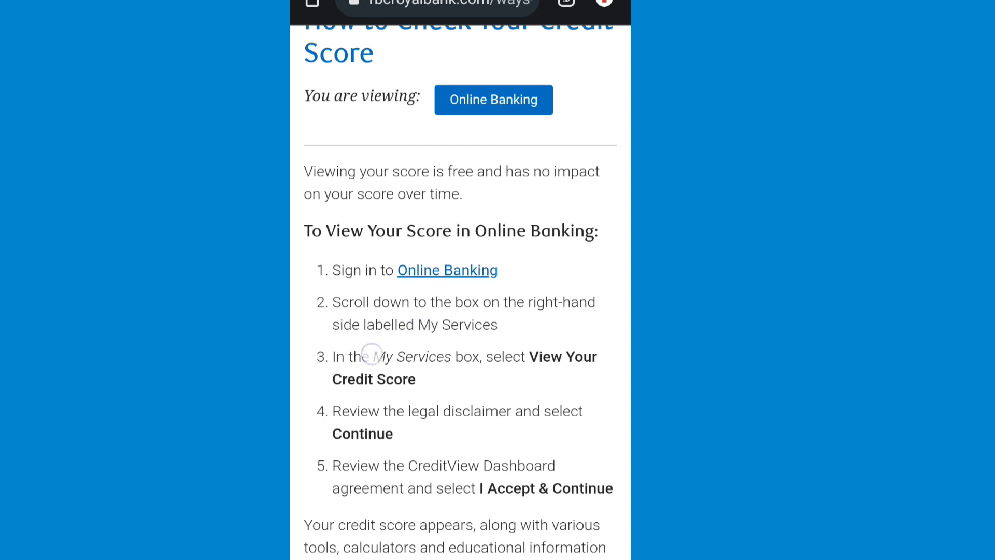
pyautogui.scroll(-3)
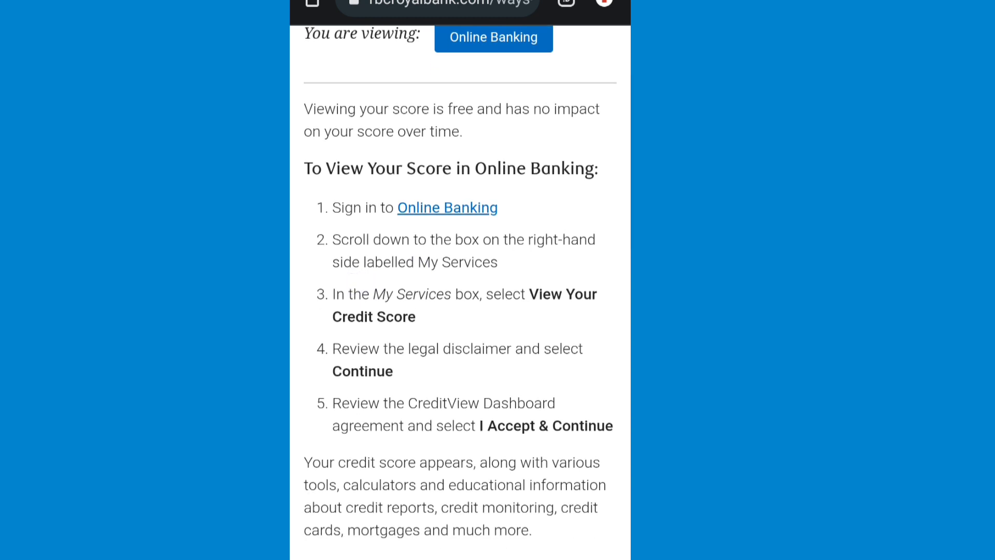
pyautogui.scroll(-3)
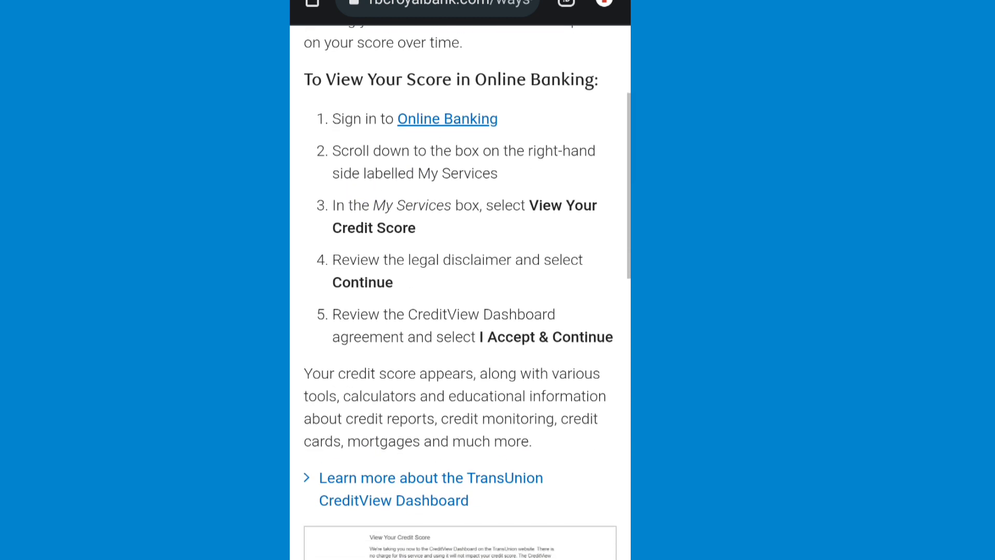
pyautogui.scroll(-3)
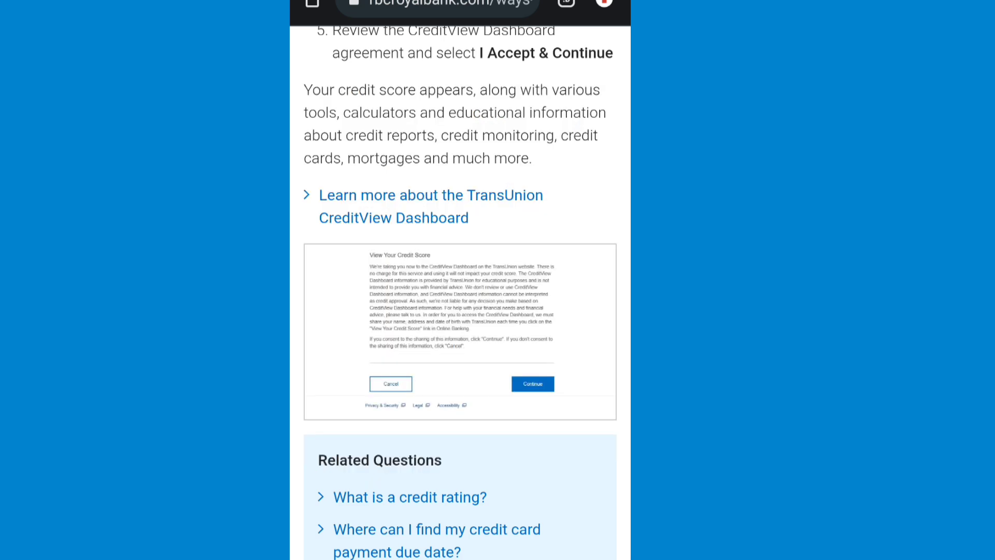
pyautogui.scroll(3)
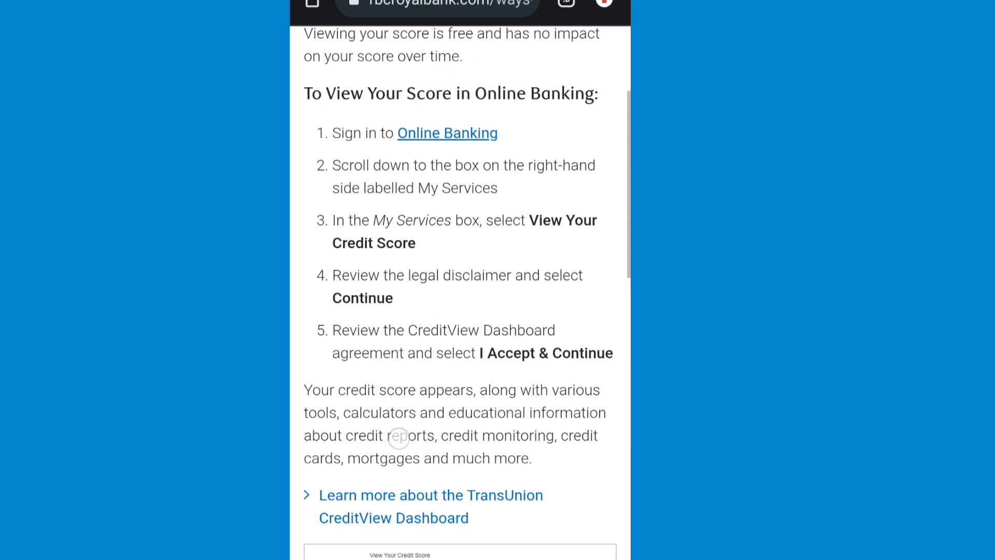
pyautogui.scroll(3)
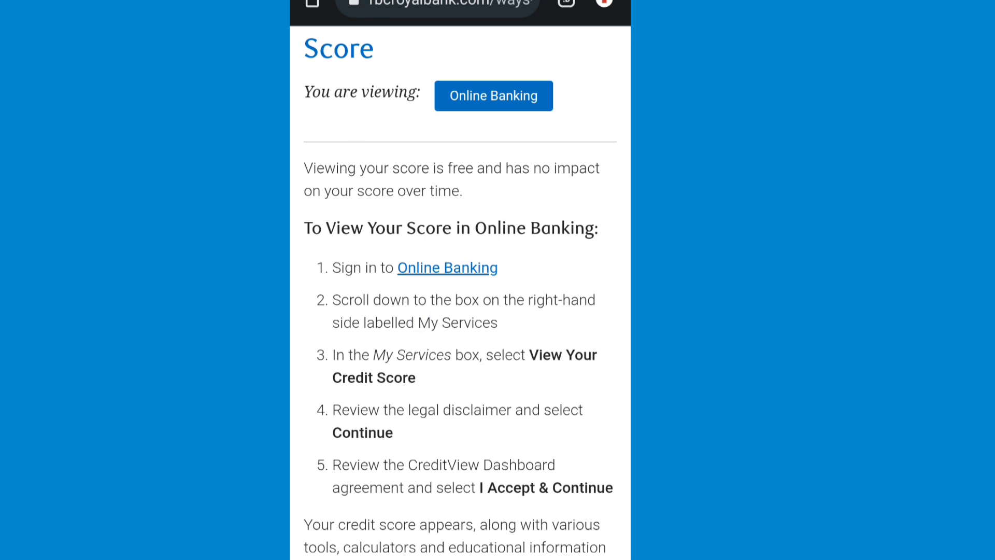
pyautogui.scroll(-3)
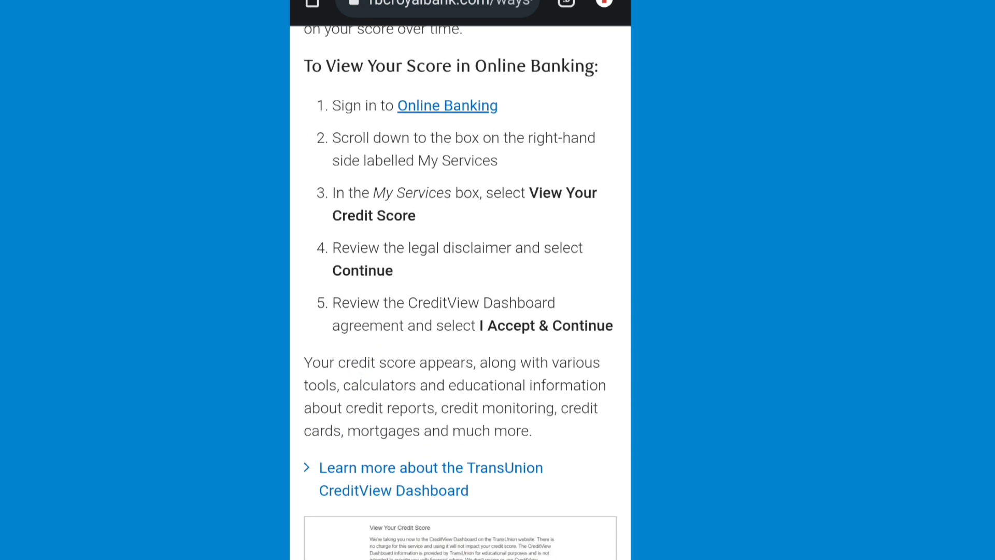